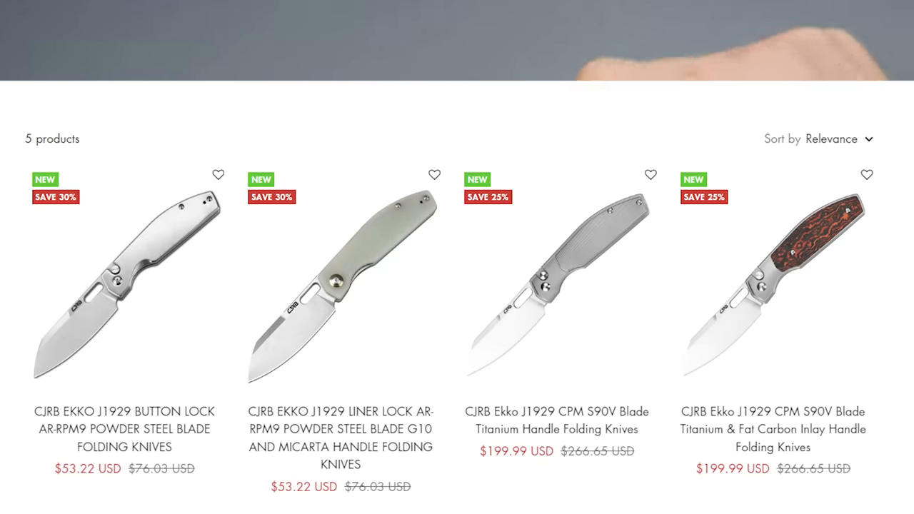
# - Open the CJRB Ekko J1929 Button Lock AR-RPM9 product page from the five-product listing
pyautogui.click(124, 278)
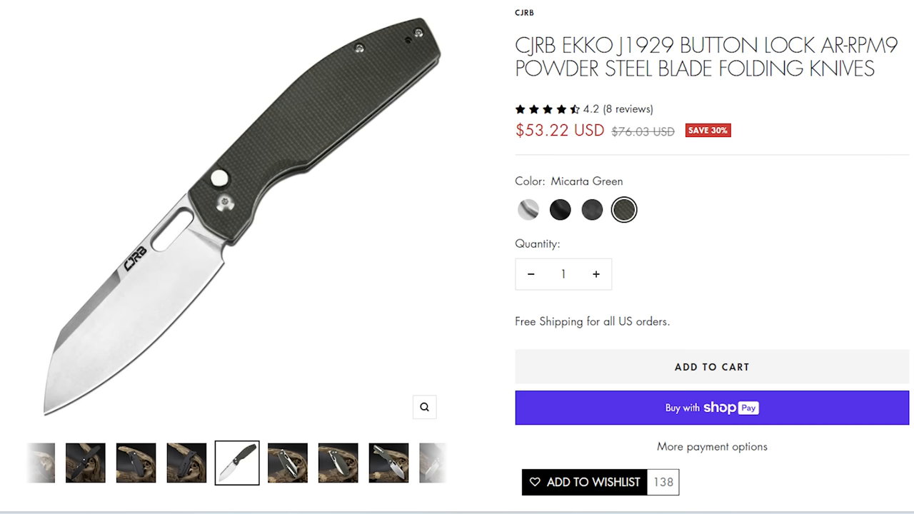
pyautogui.click(424, 407)
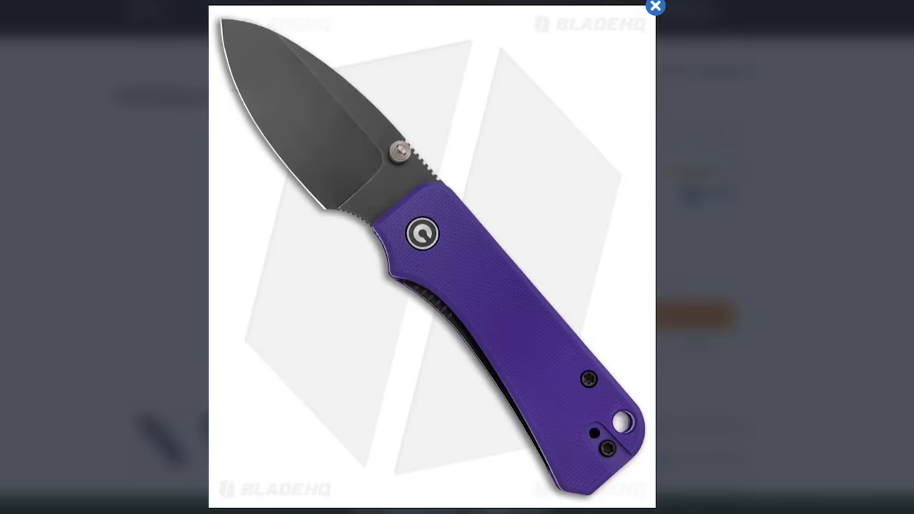